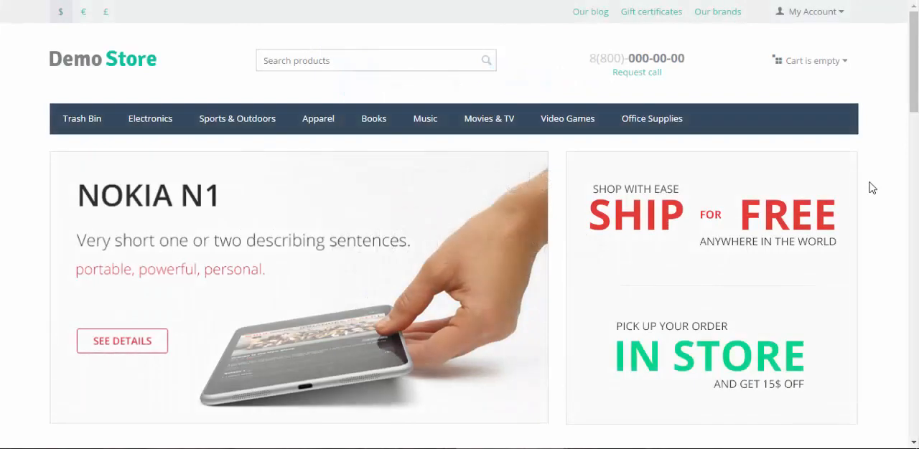
mouse_move(891, 99)
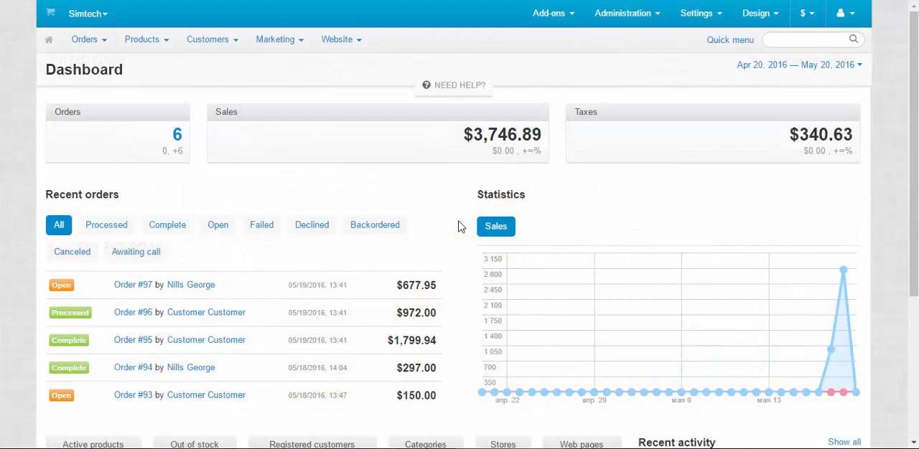
- Reach the store's Currencies page from the Administration menu
left_click(625, 13)
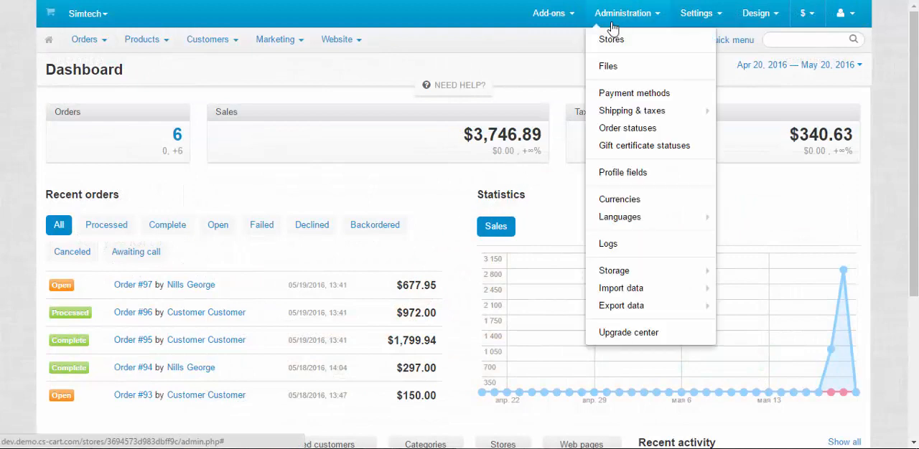
mouse_move(625, 204)
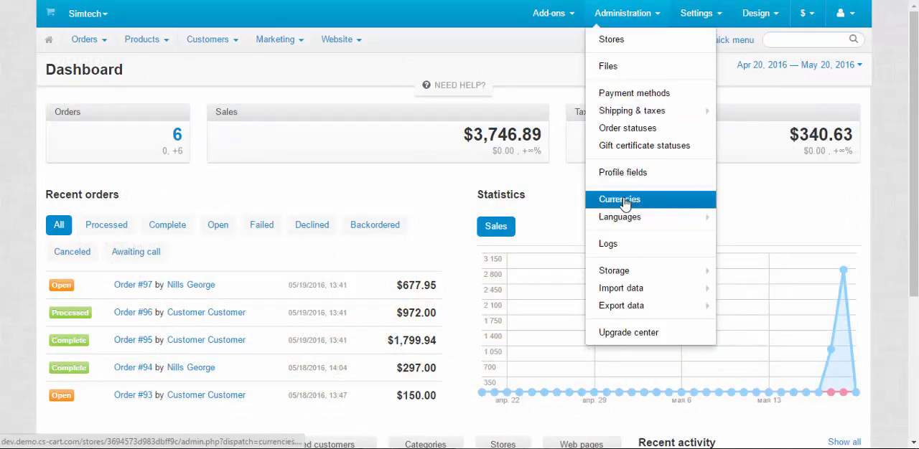
left_click(619, 198)
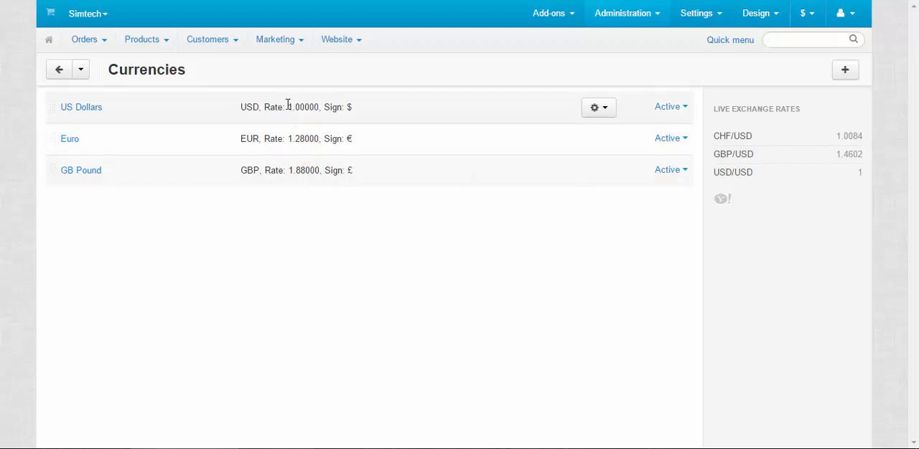
mouse_move(270, 106)
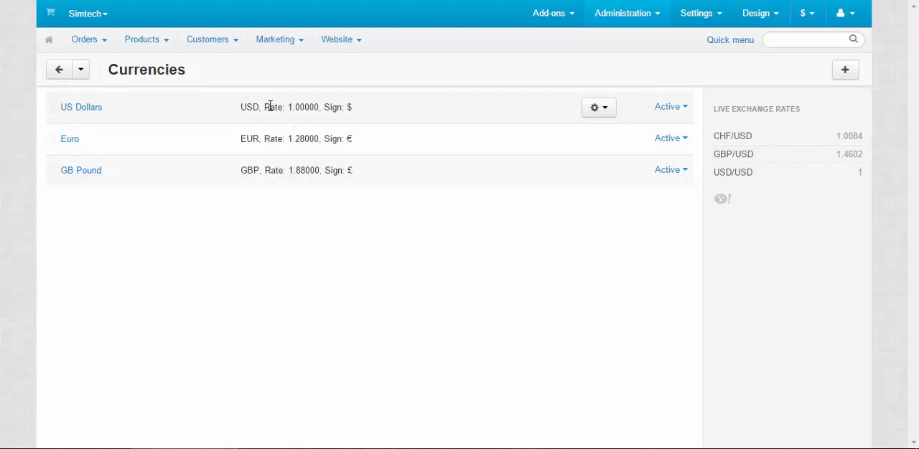
double_click(288, 106)
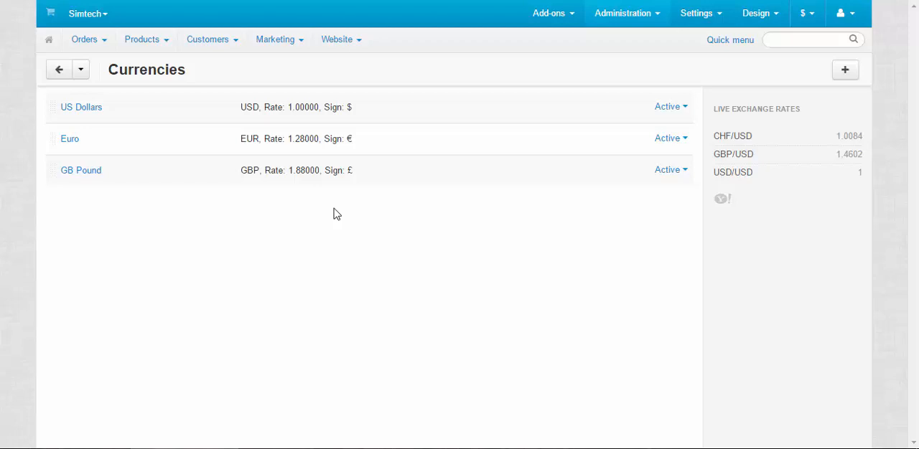
mouse_move(564, 106)
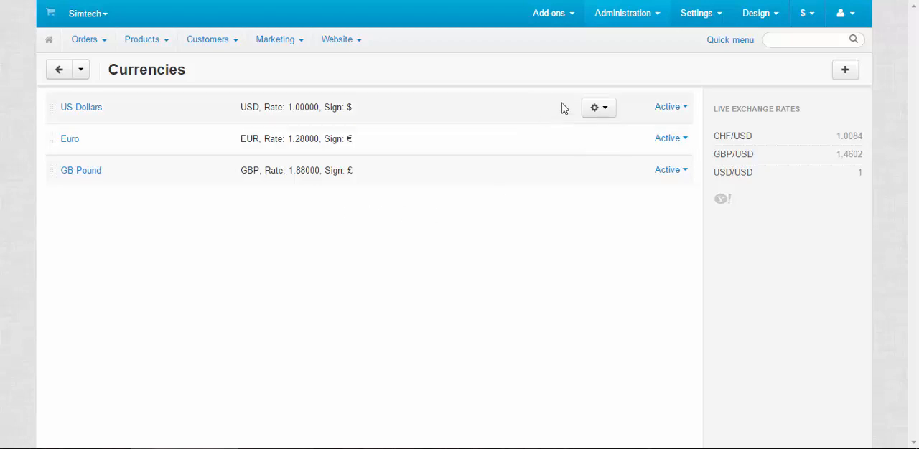
- Set the US Dollars currency status to Hidden
left_click(670, 107)
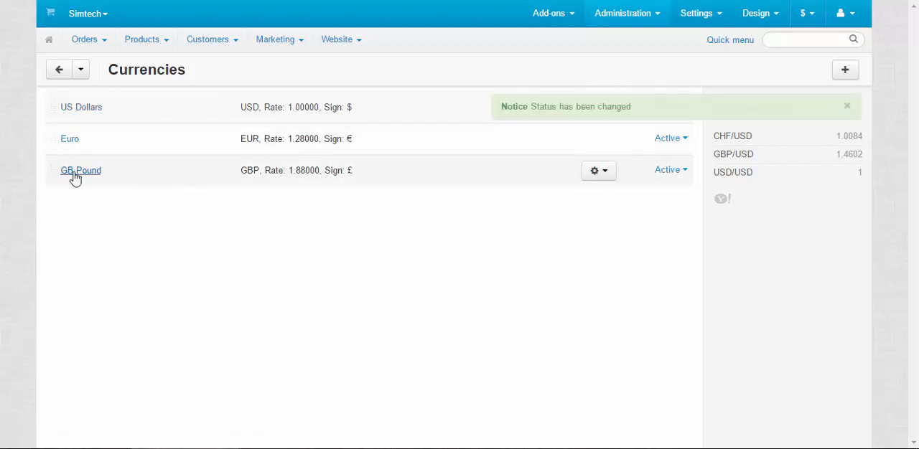
mouse_move(52, 14)
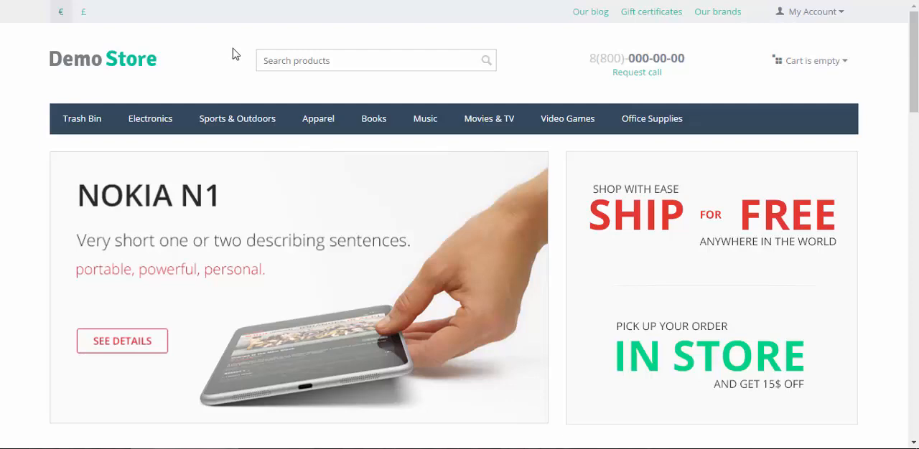
mouse_move(214, 48)
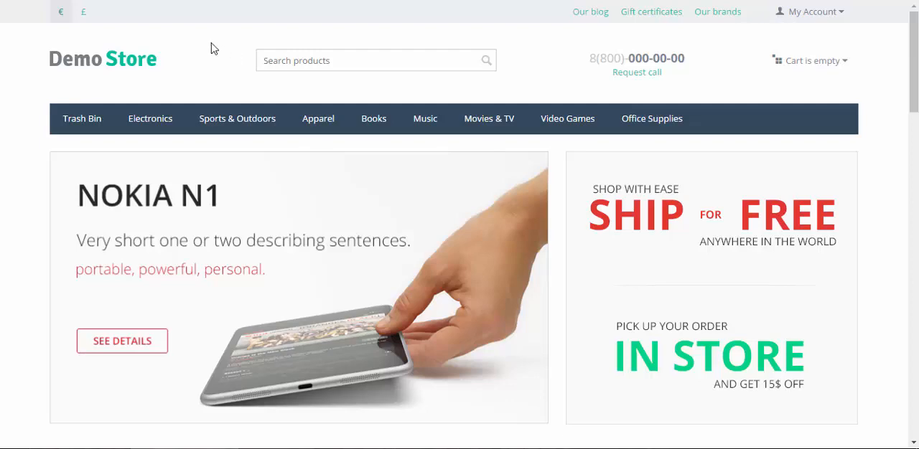
mouse_move(22, 24)
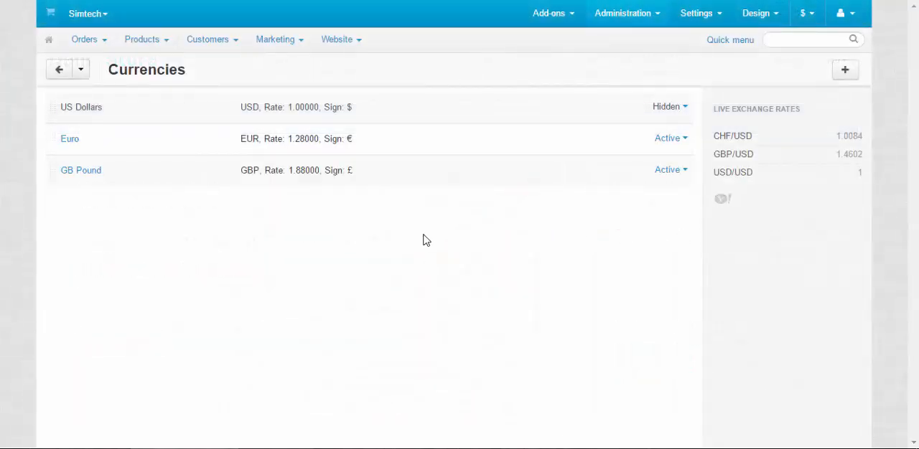
mouse_move(164, 138)
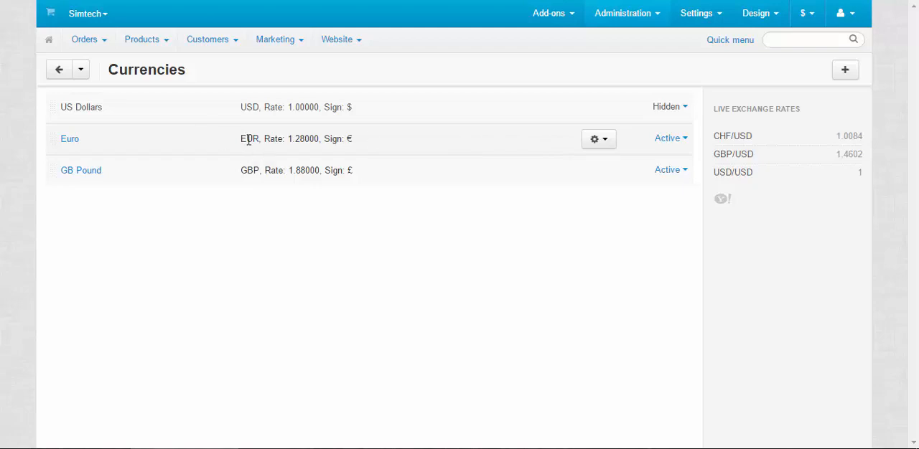
left_click(598, 138)
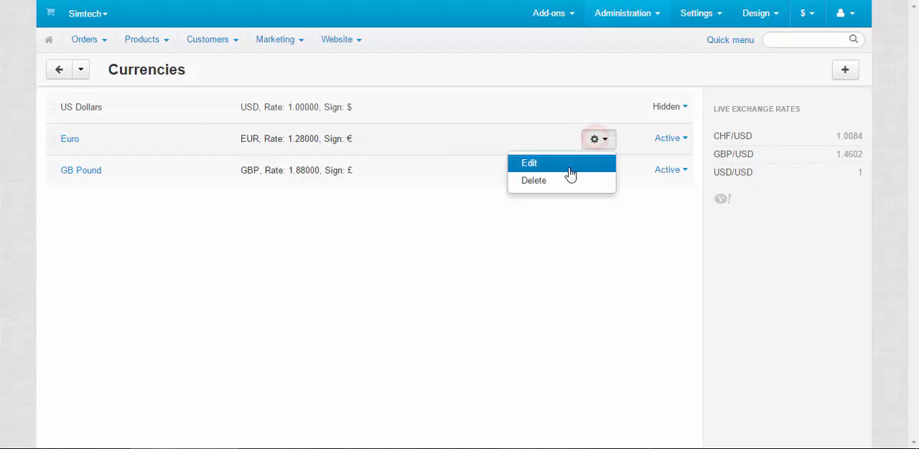
left_click(528, 164)
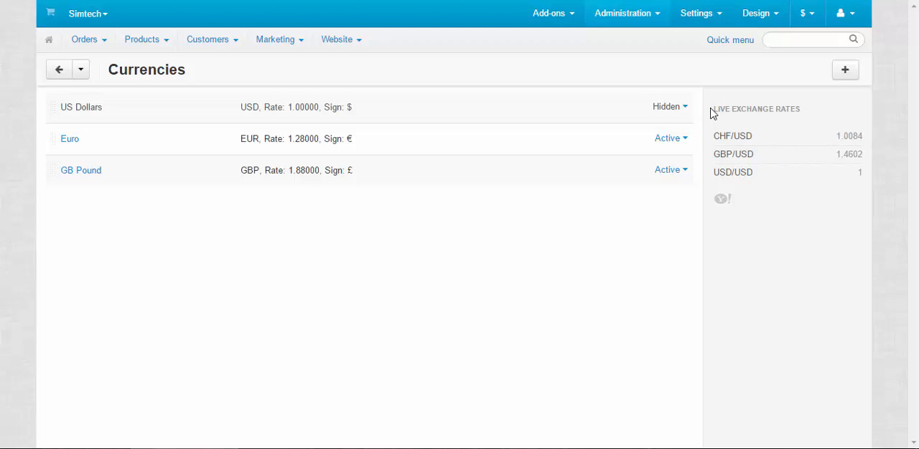
left_click(814, 109)
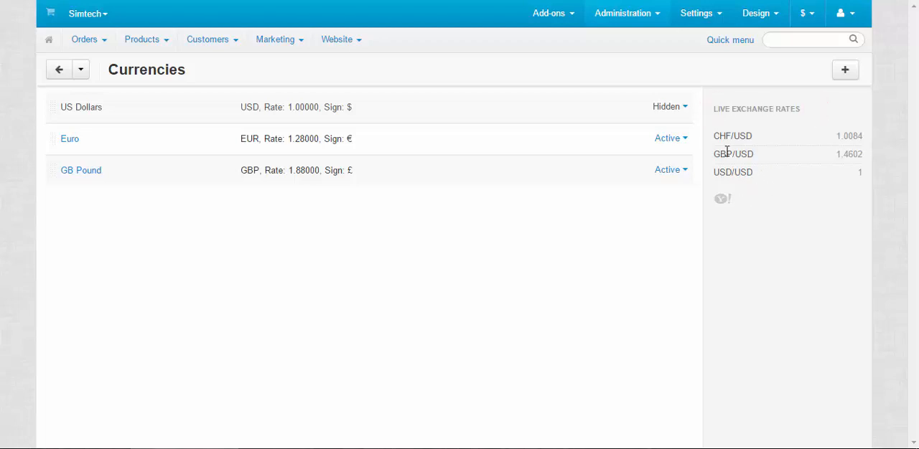
left_click(598, 170)
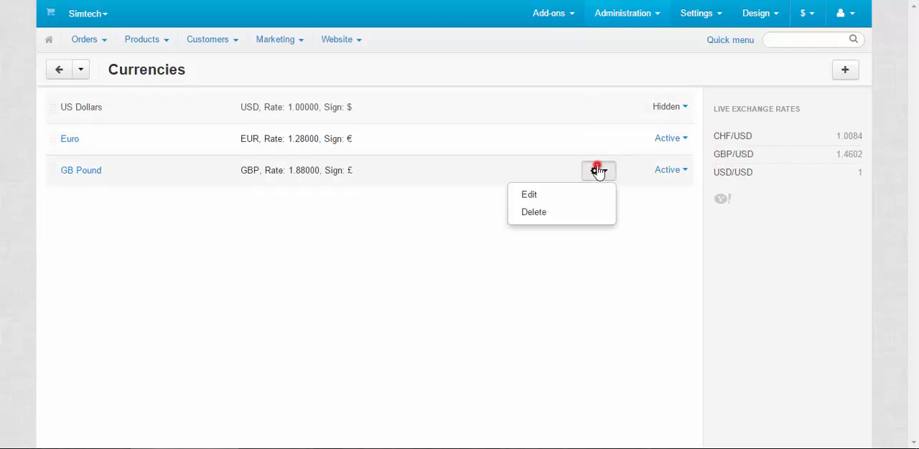
- Edit GB Pound, set its rate to 1.4602 and save
left_click(528, 194)
type("1")
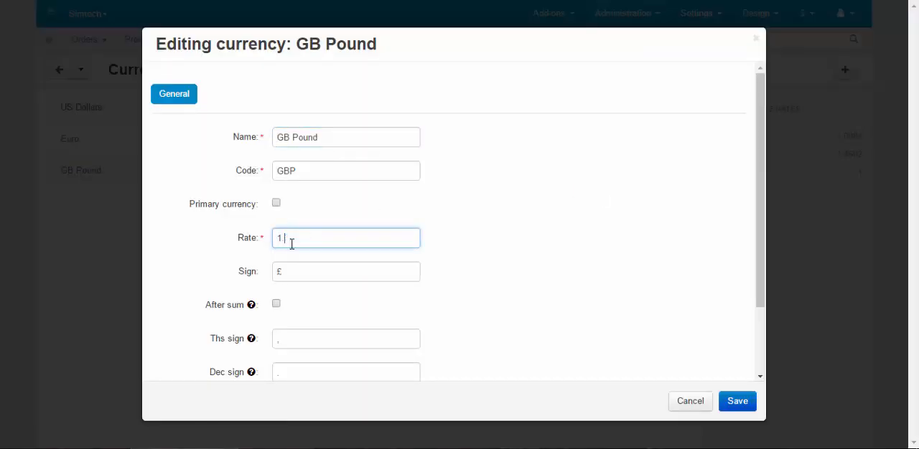
type(".4602")
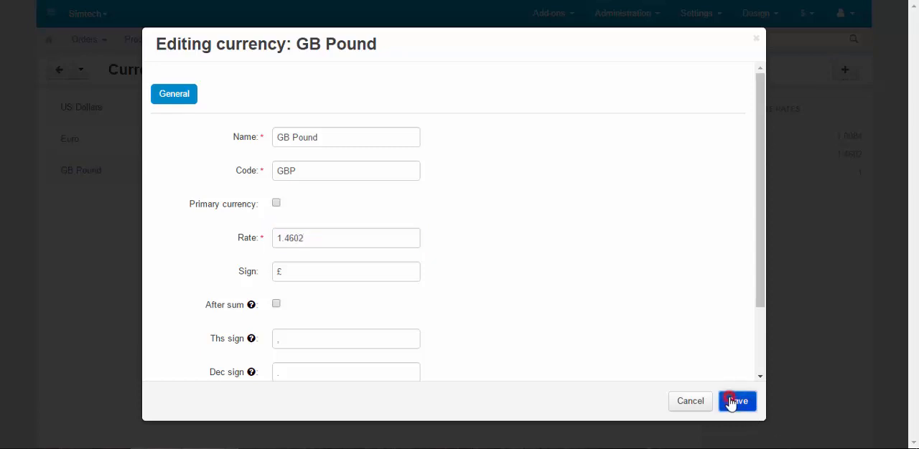
left_click(736, 402)
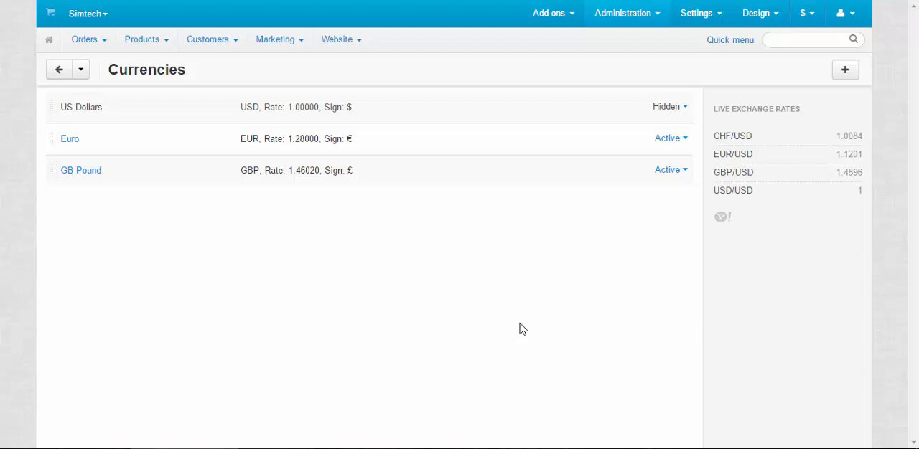
mouse_move(423, 269)
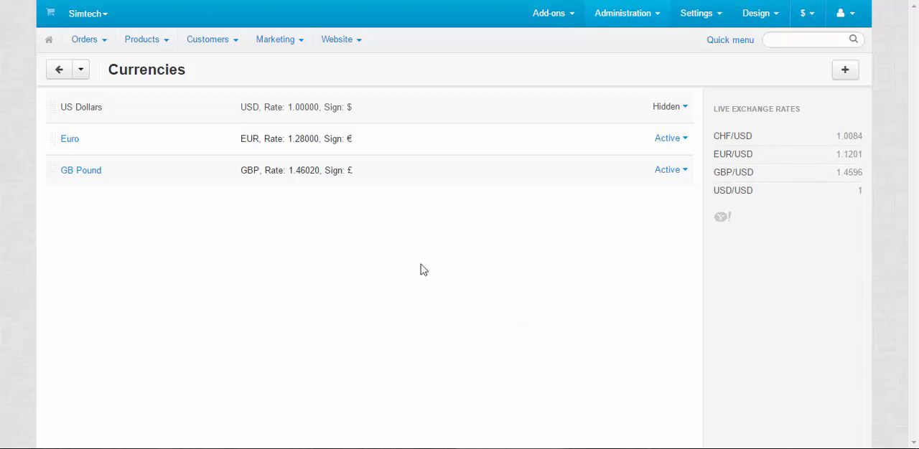
- Reach the Currencies block in Design > Layouts, keeping Currencies as its template
left_click(729, 41)
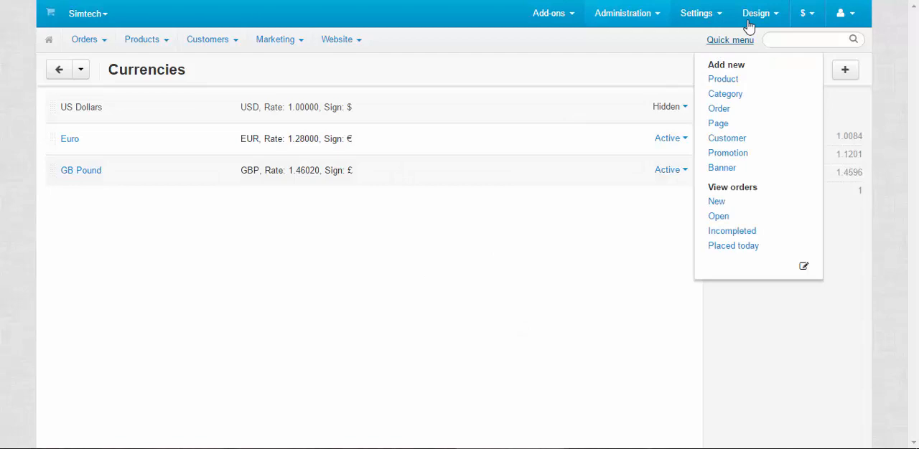
left_click(772, 13)
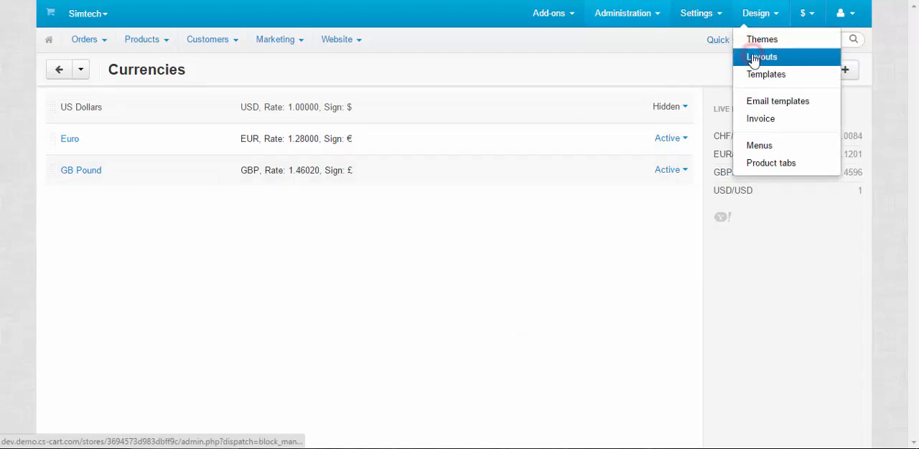
left_click(764, 57)
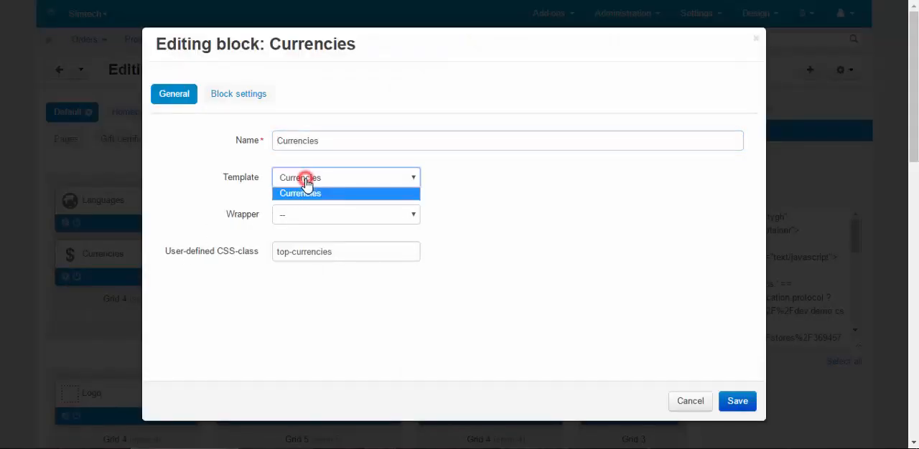
left_click(300, 192)
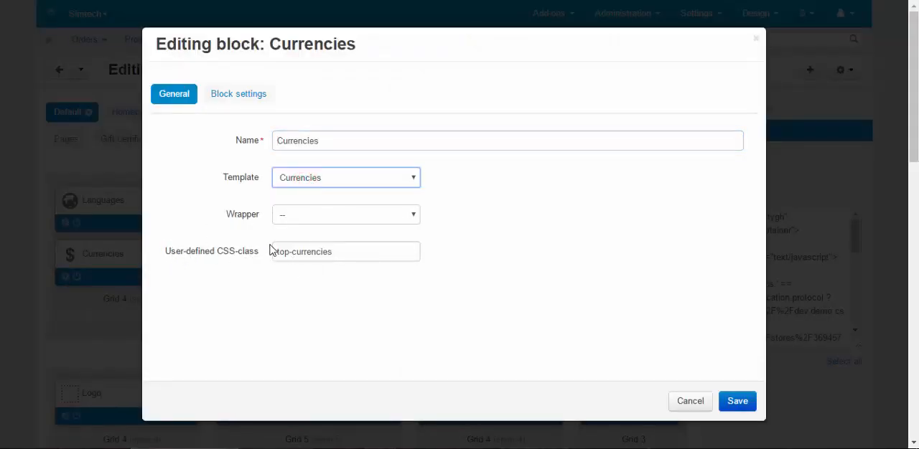
mouse_move(294, 217)
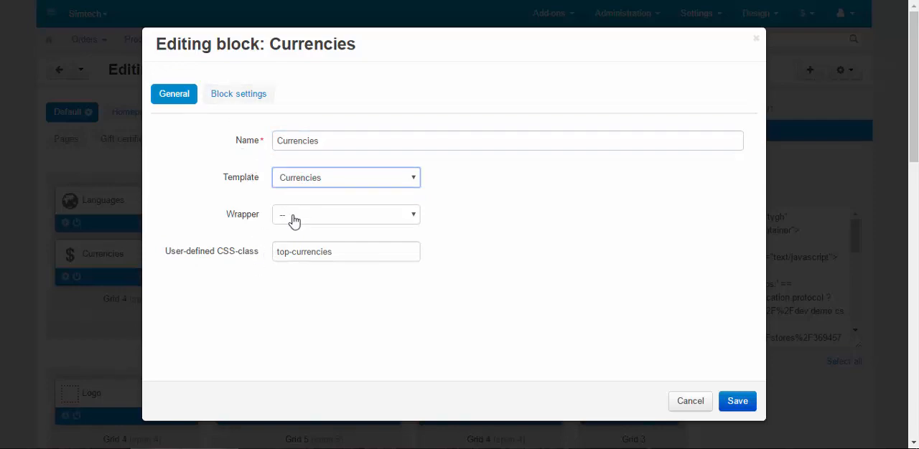
- Review the block's display format and dropdown minimum items, then save the settings
left_click(238, 94)
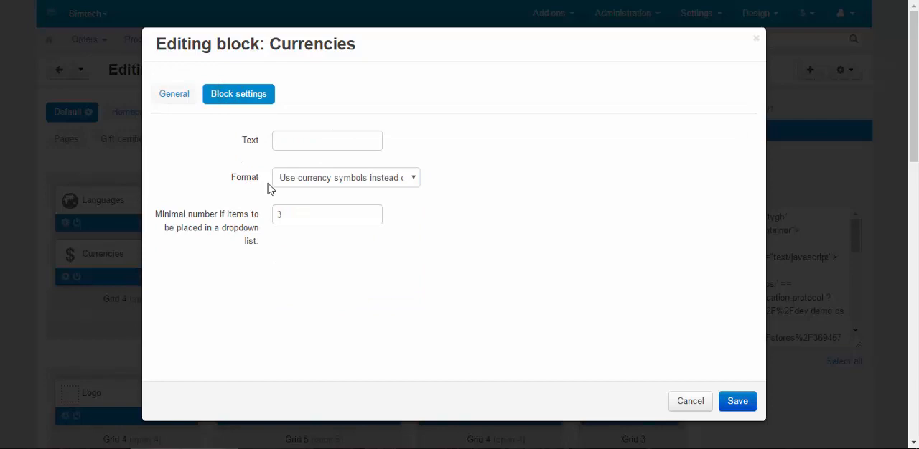
left_click(331, 181)
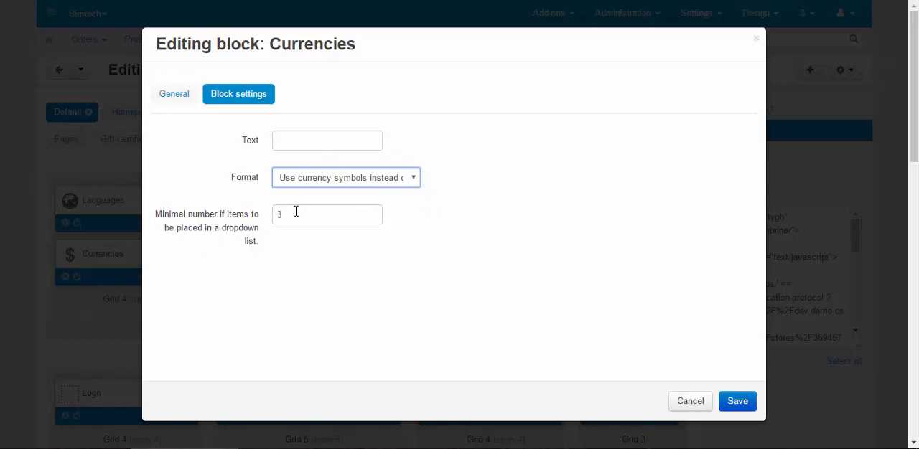
left_click(739, 402)
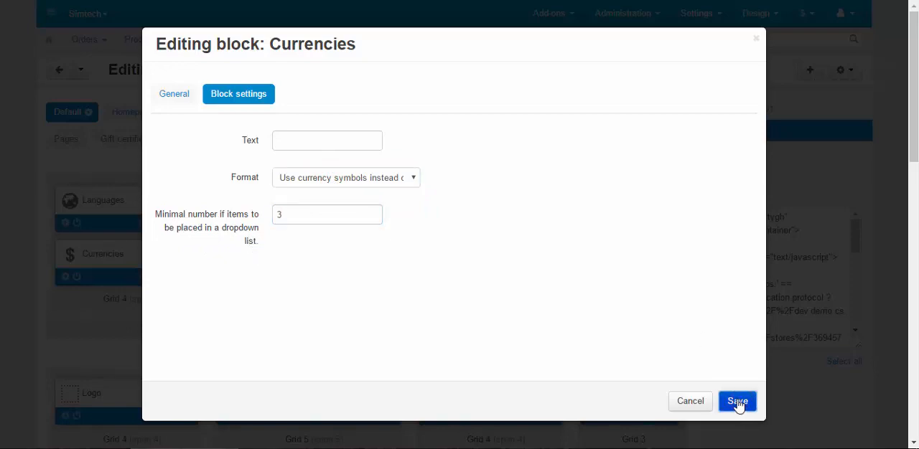
left_click(737, 401)
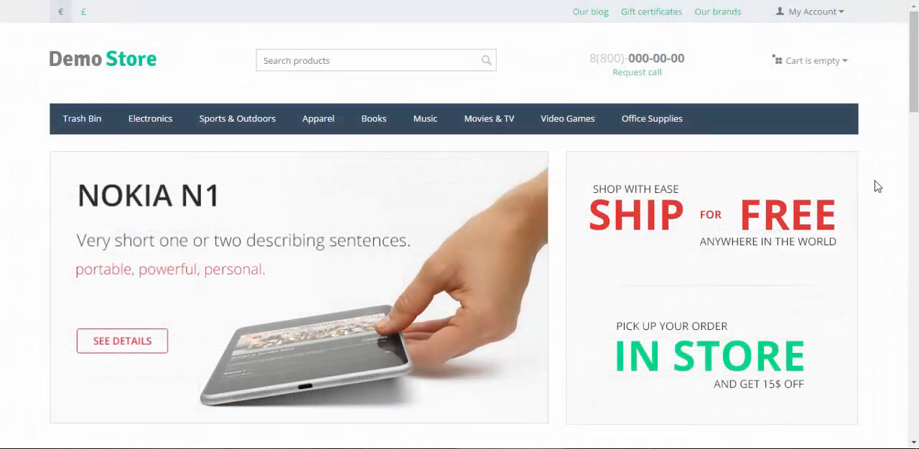